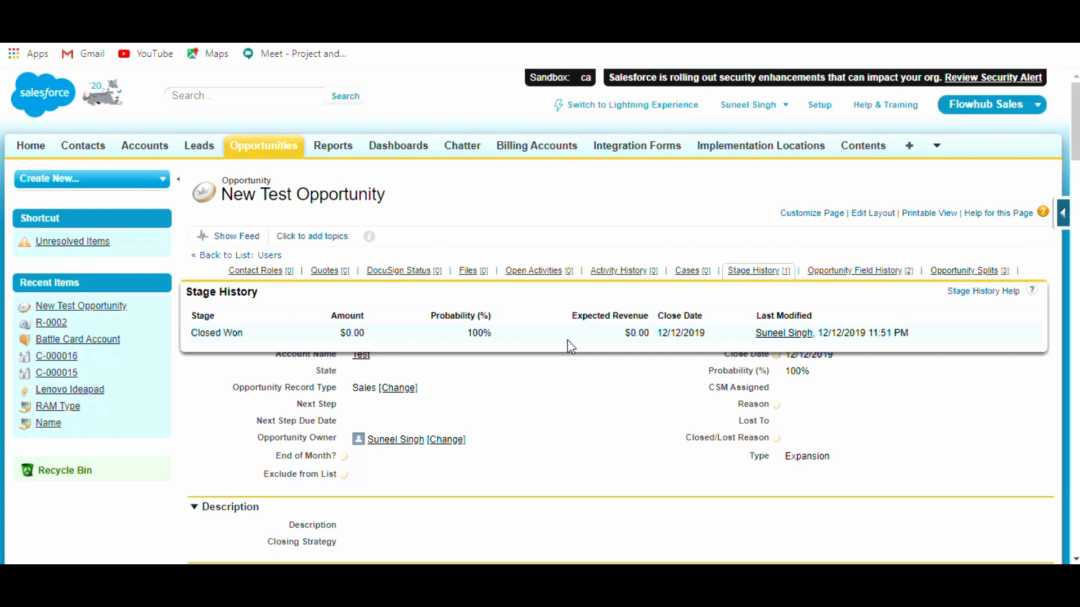
Generate the opportunity's implementation form email and copy its onboarding form link
scroll("down", 3)
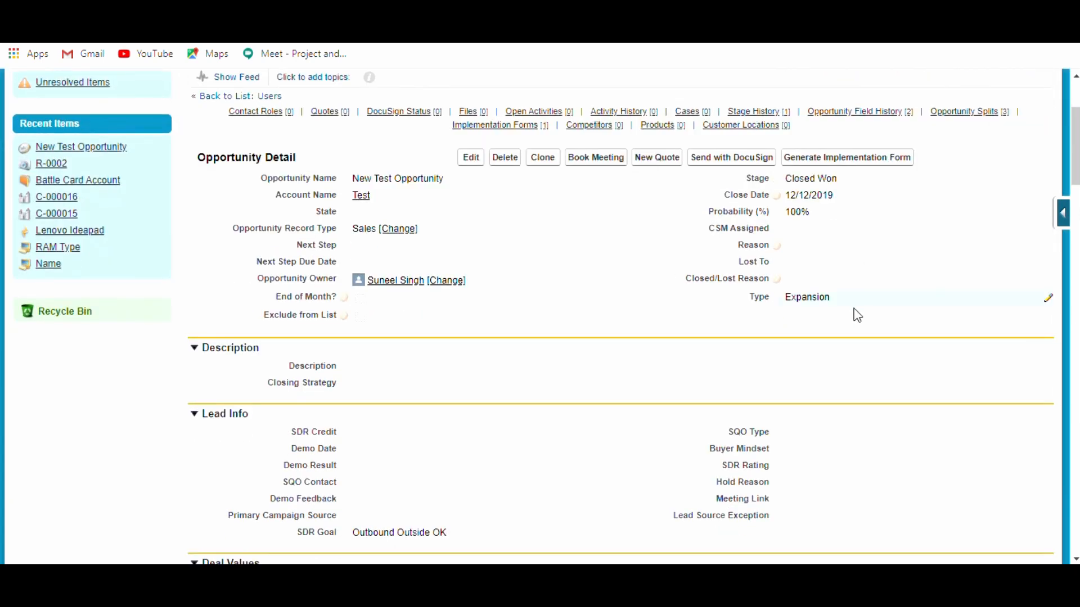
scroll("up", 3)
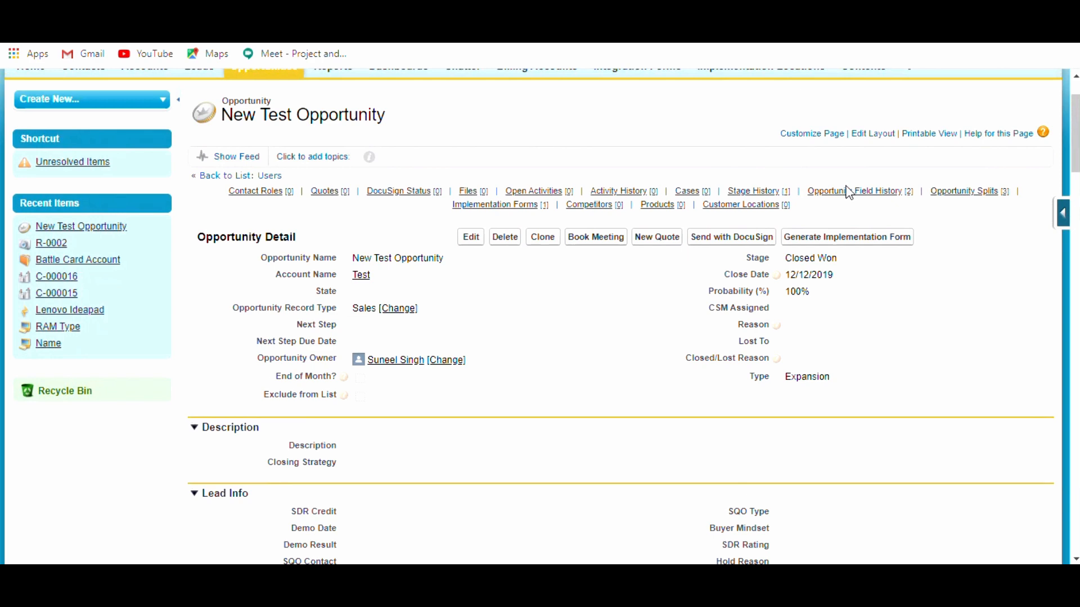
mouse_move(884, 325)
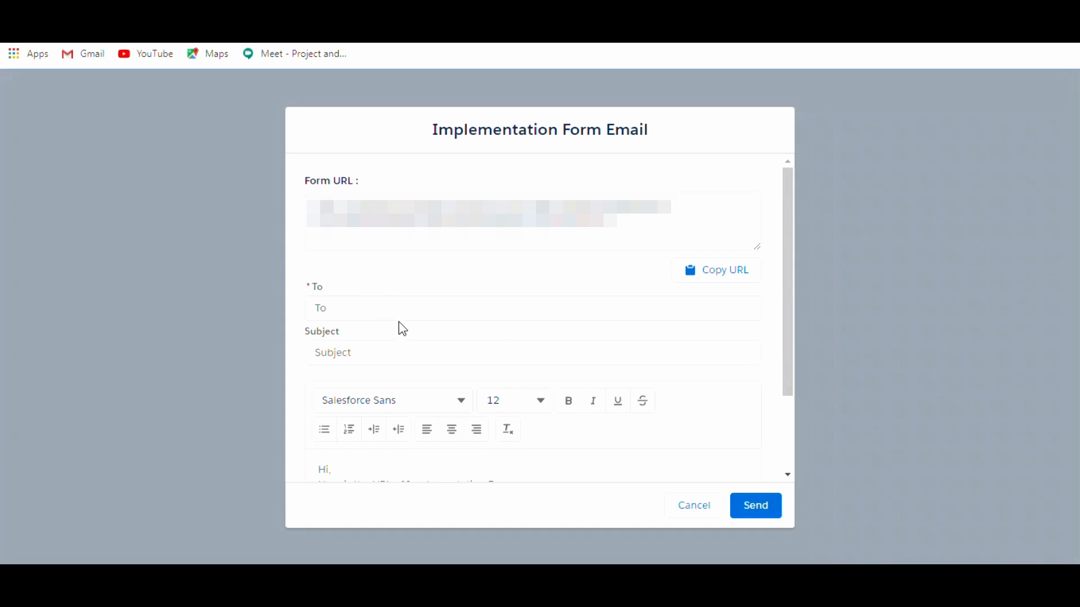
scroll("down", 3)
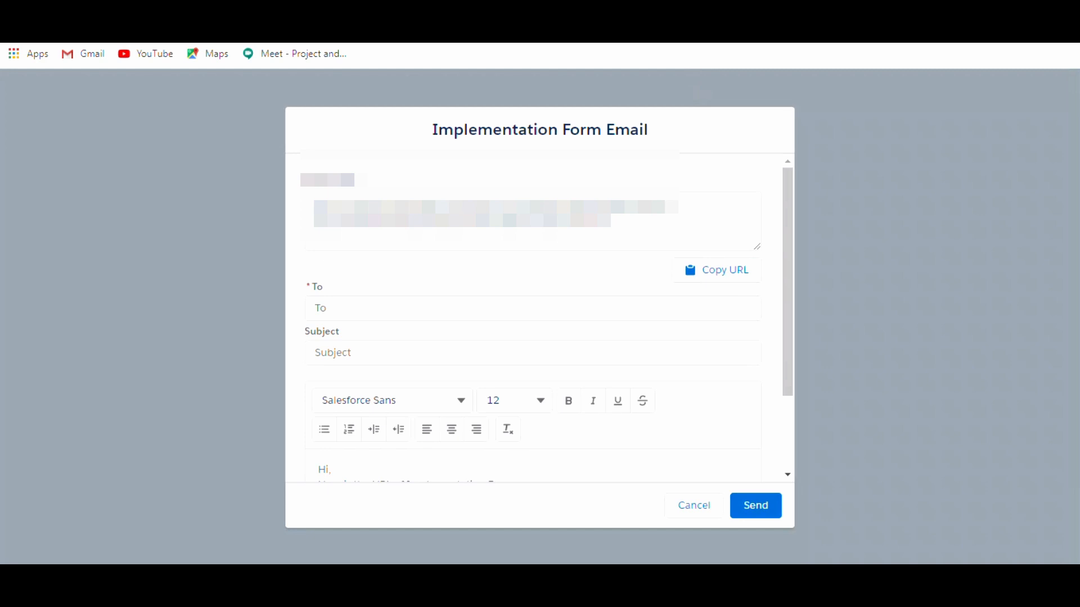
left_click(755, 506)
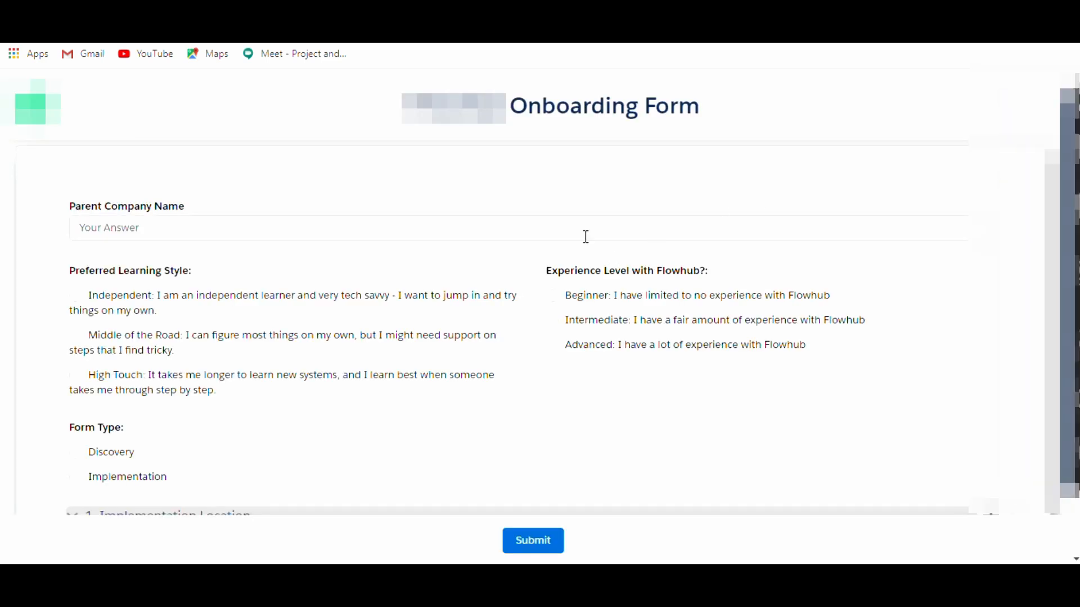
Fill the first location with address 'Test Address 1', city 'New City' and phone 9876543
scroll("down", 3)
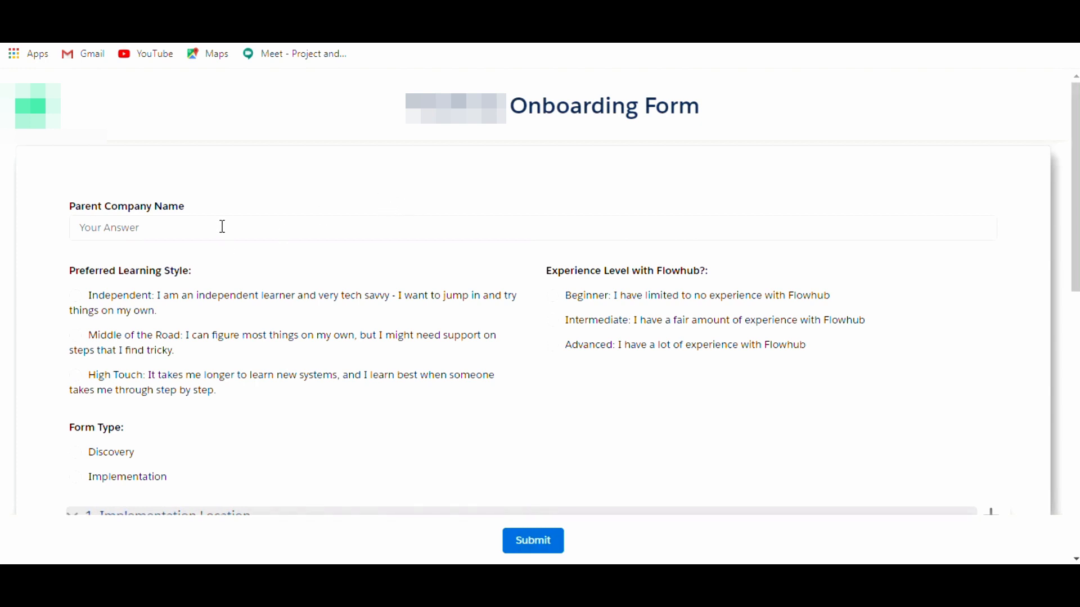
scroll("down", 3)
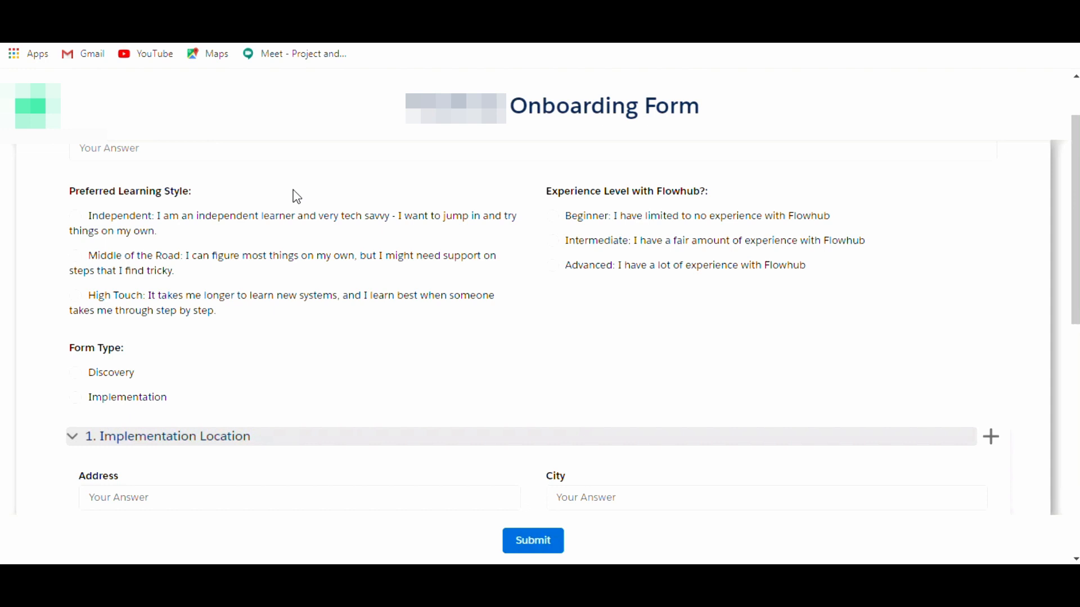
type("Tes")
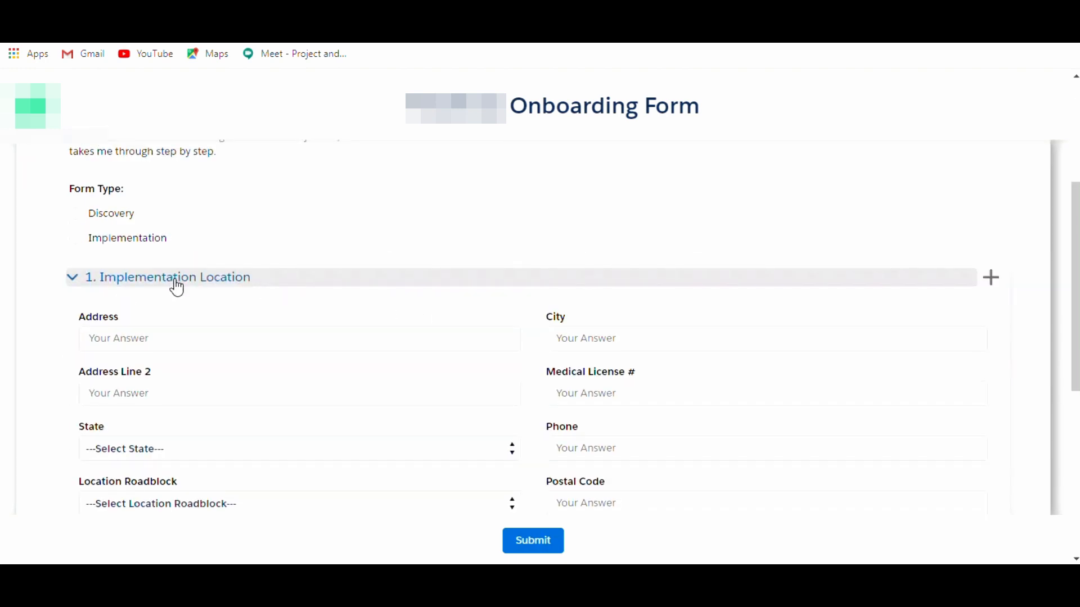
left_click(298, 338)
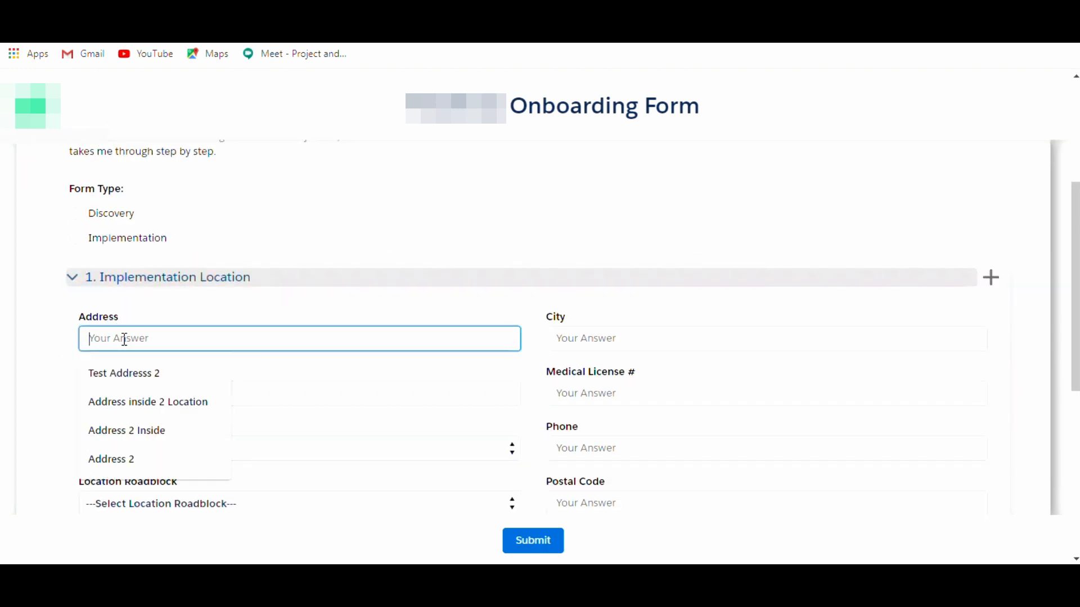
type("T")
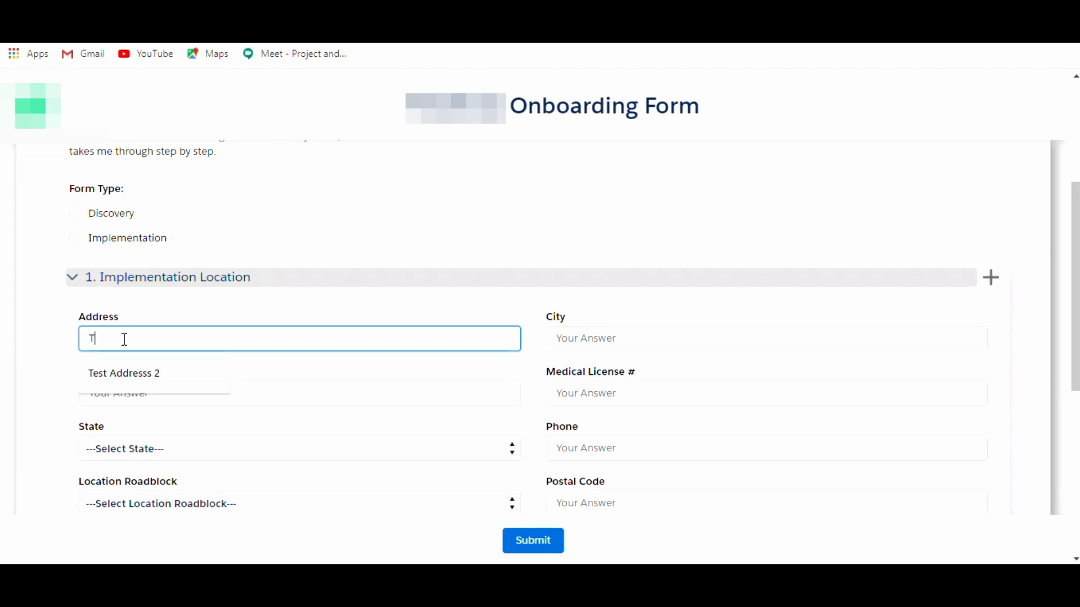
type("est")
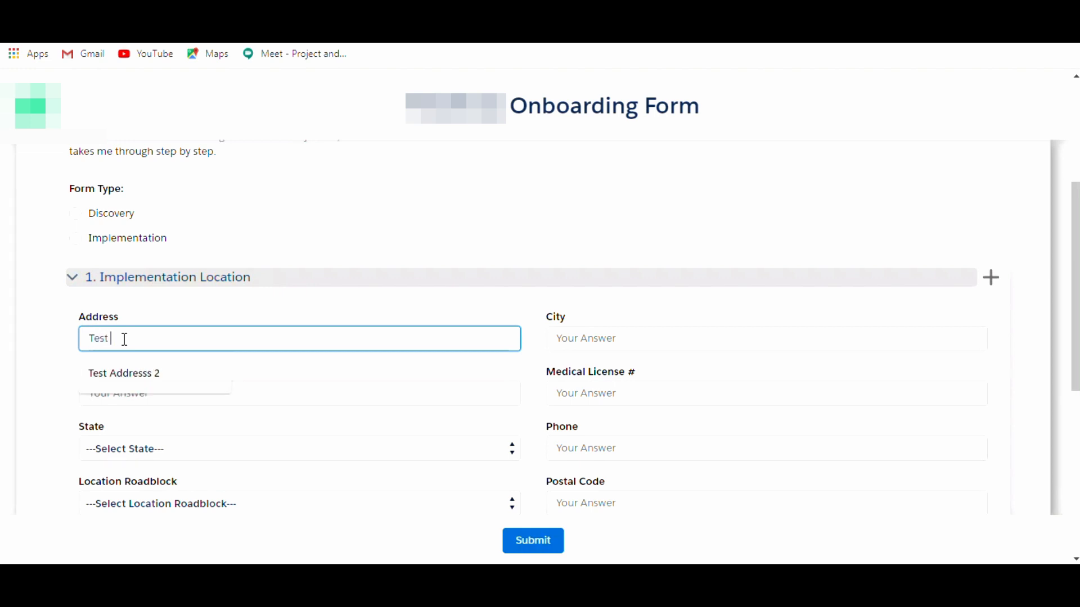
type("Address")
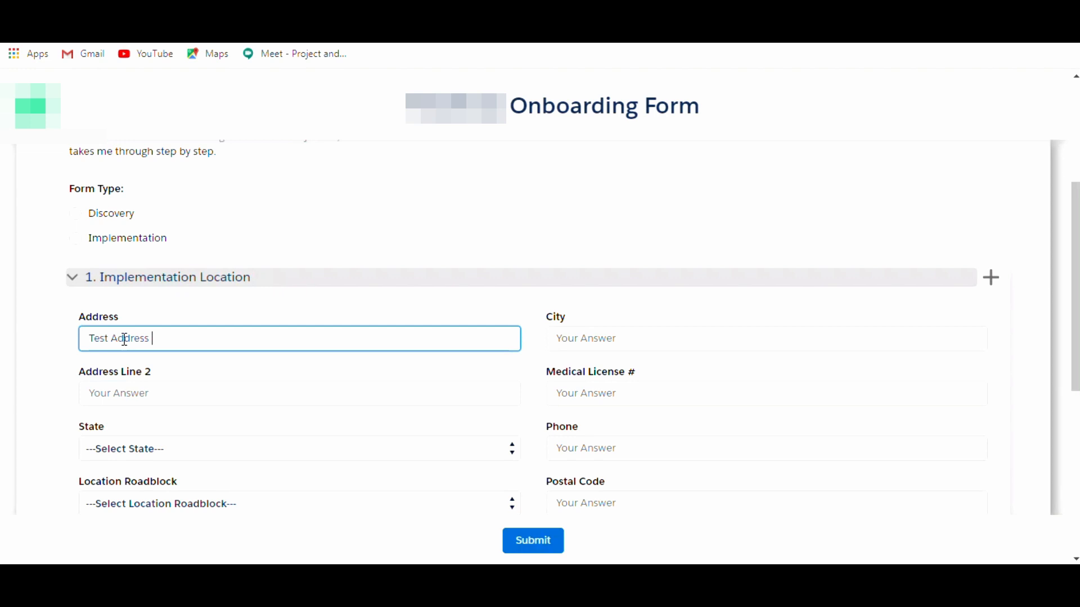
type("1")
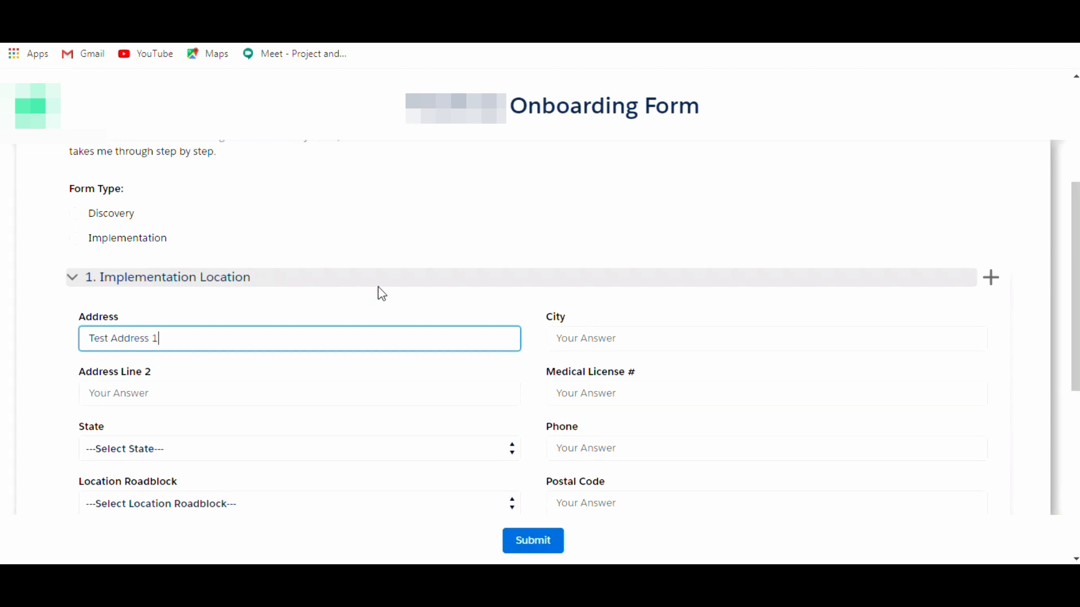
type("New City")
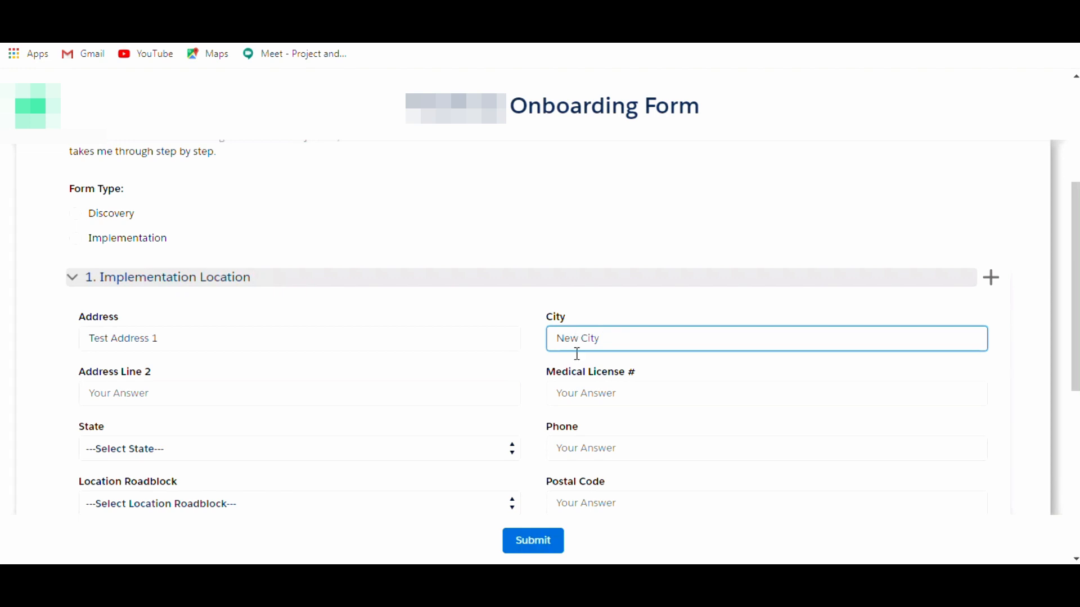
type("9876543")
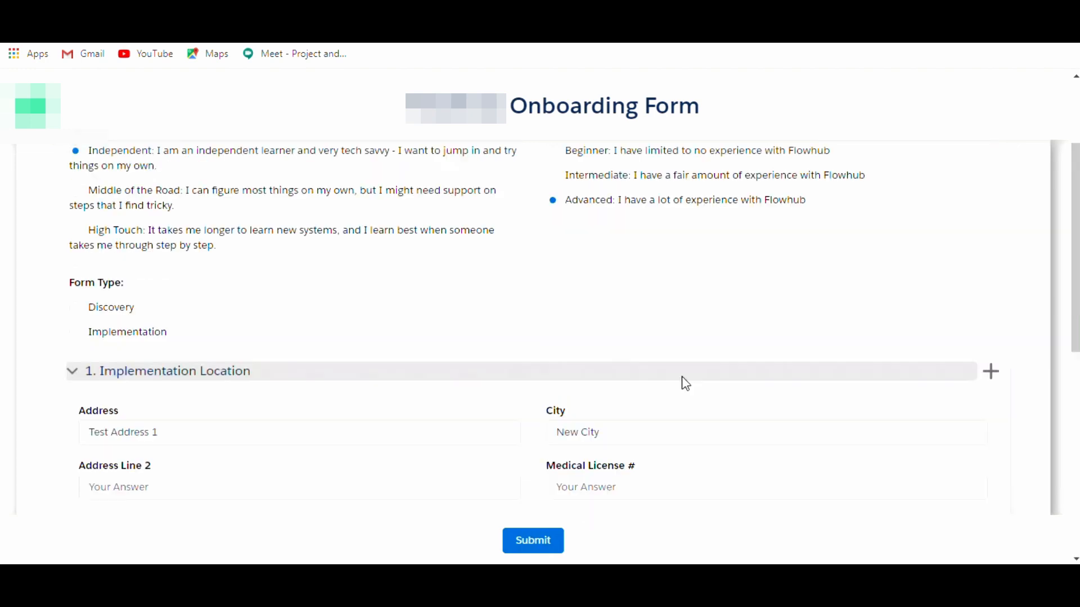
scroll("down", 3)
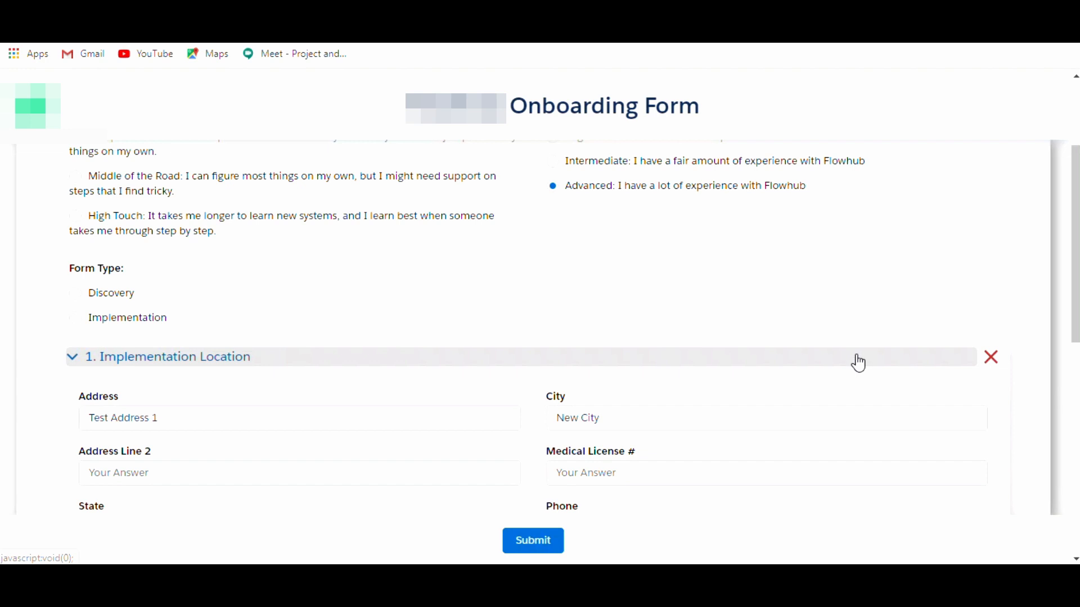
Enter 'Address 2' and a phone number for the second location, then submit
left_click(991, 357)
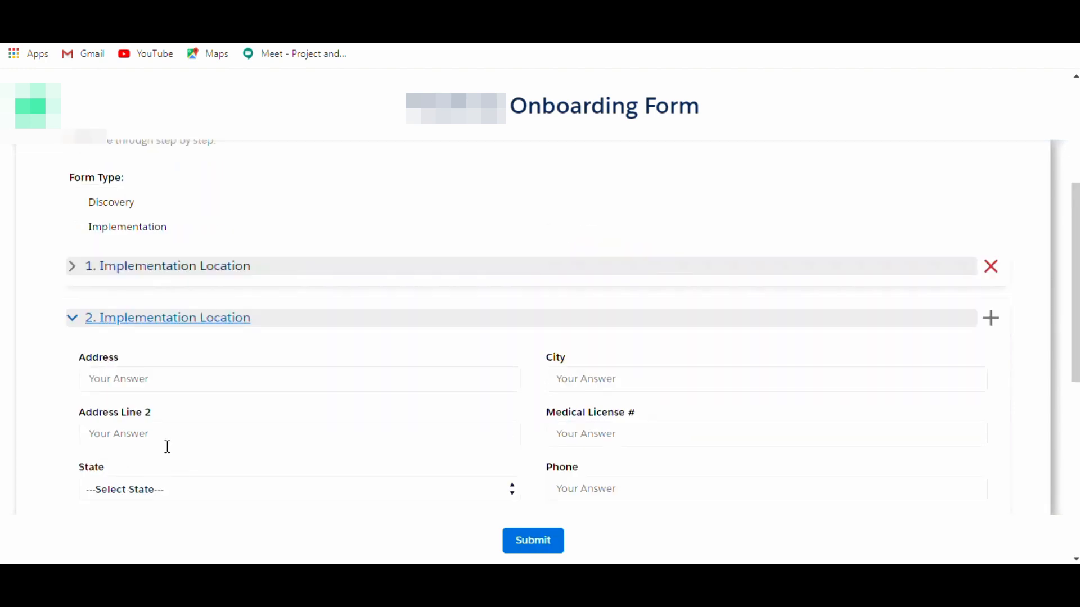
type("Ad")
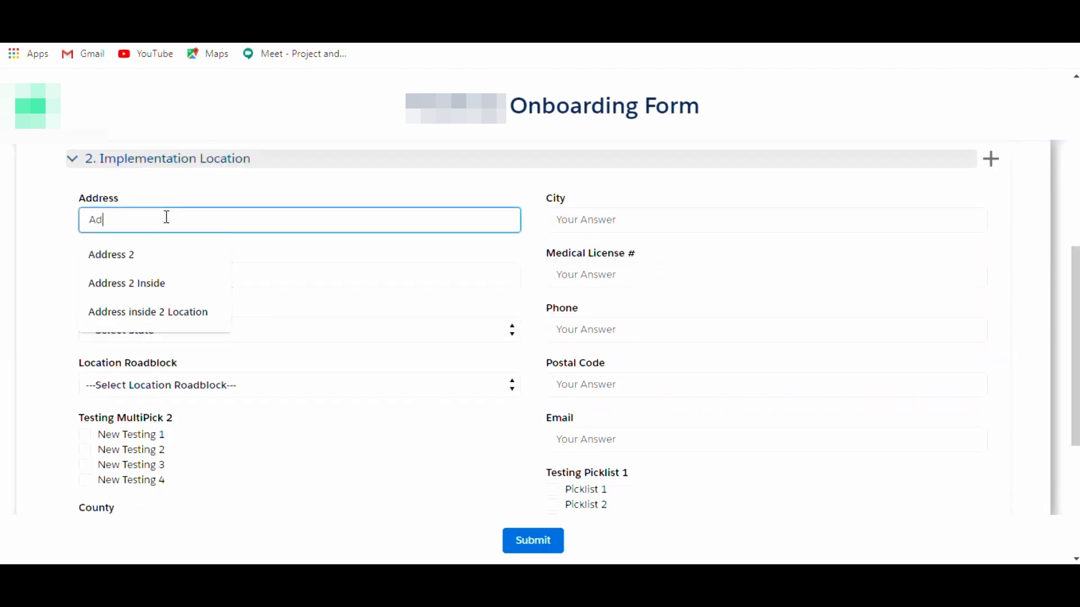
left_click(110, 254)
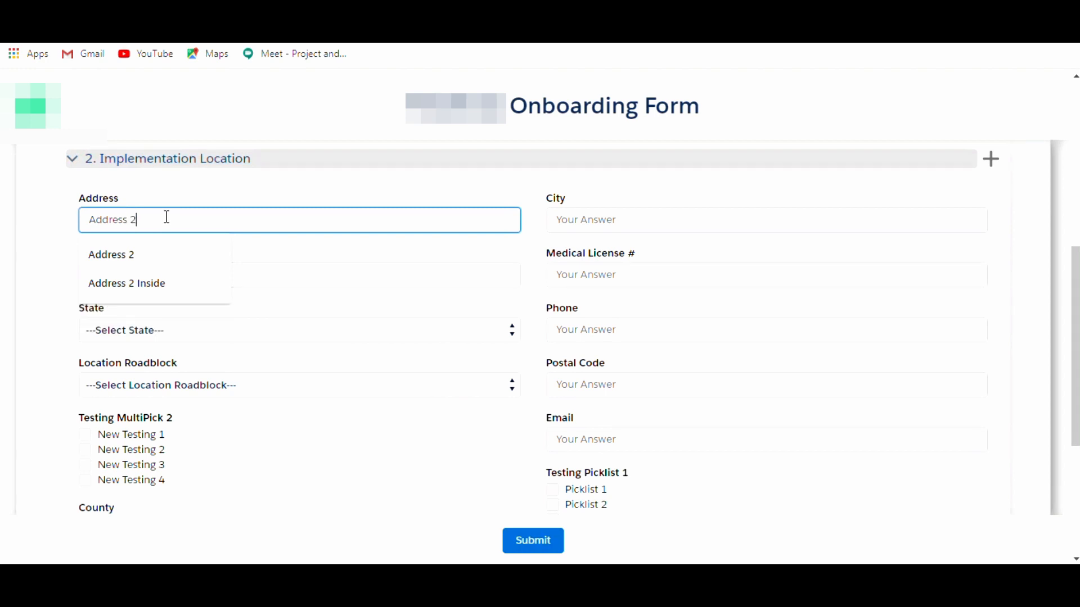
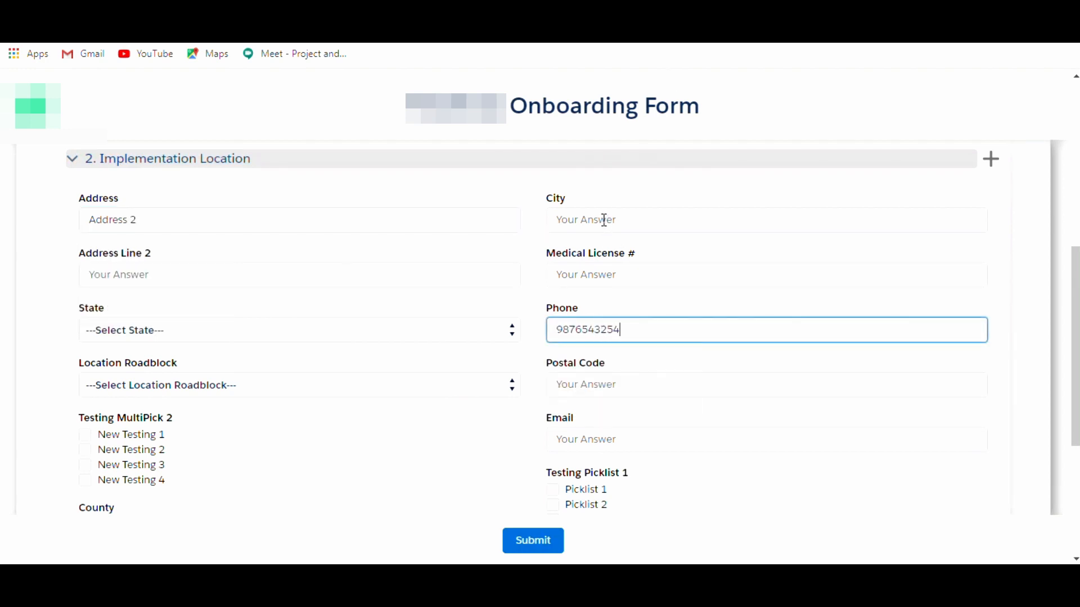
scroll("down", 3)
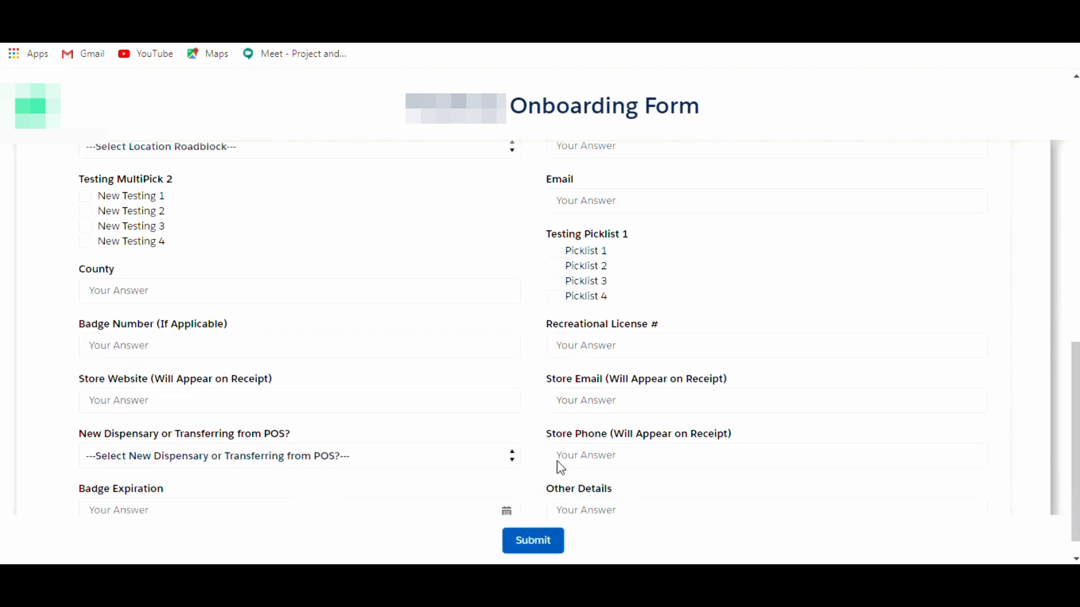
left_click(532, 540)
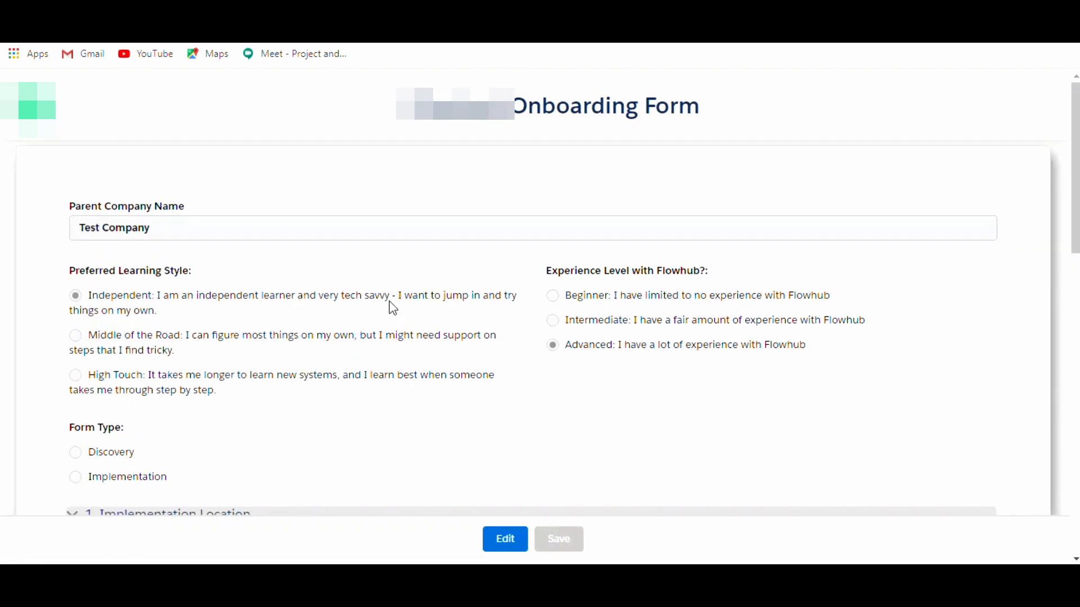
Reopen the submitted form, rename the parent company to 'Test Company Edit', and save
scroll("down", 3)
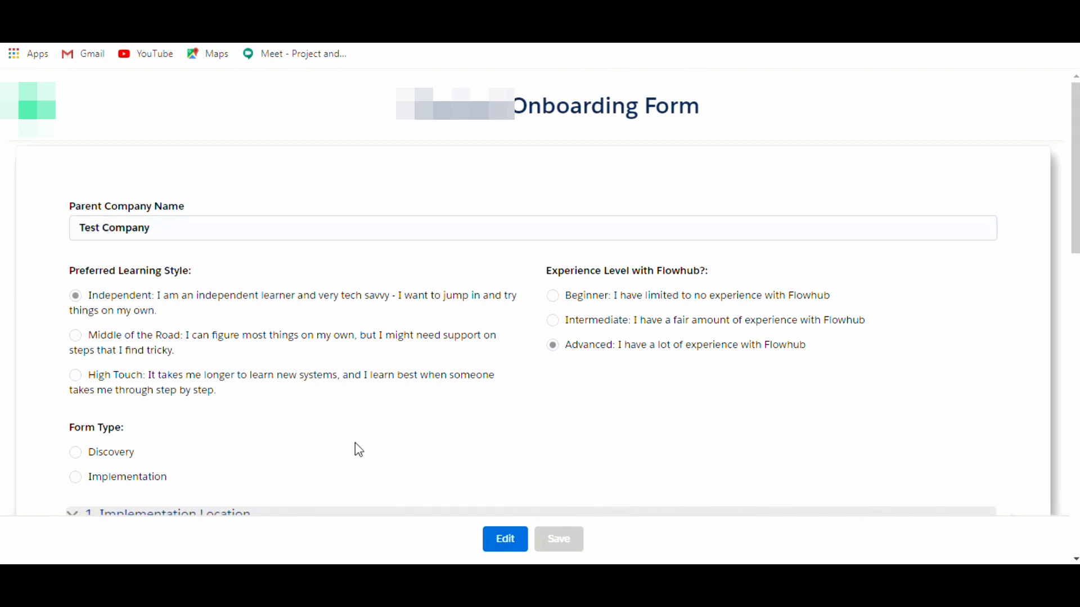
left_click(504, 538)
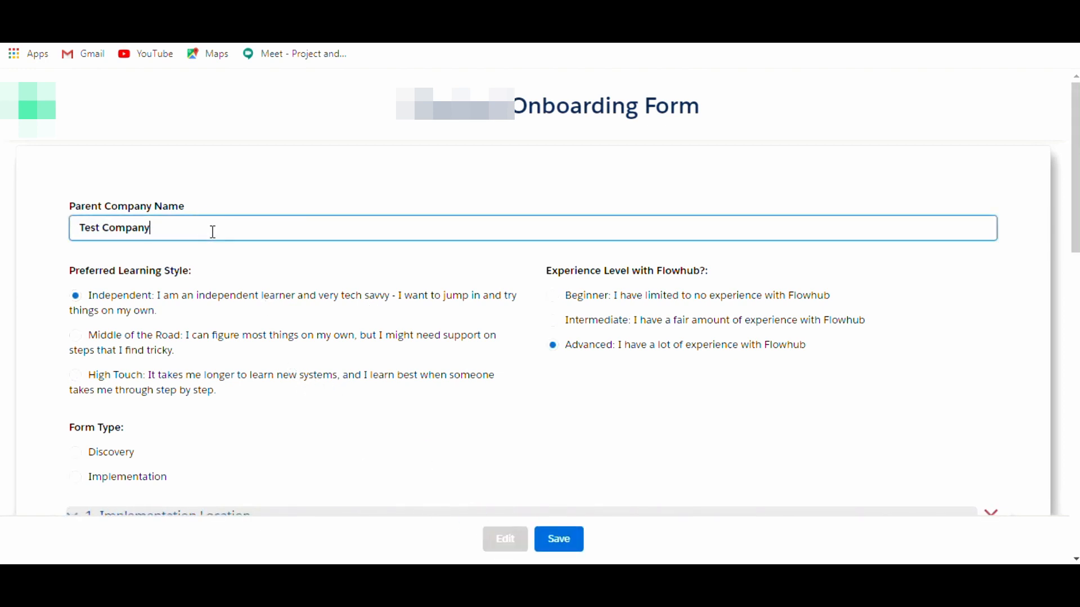
type("Edit")
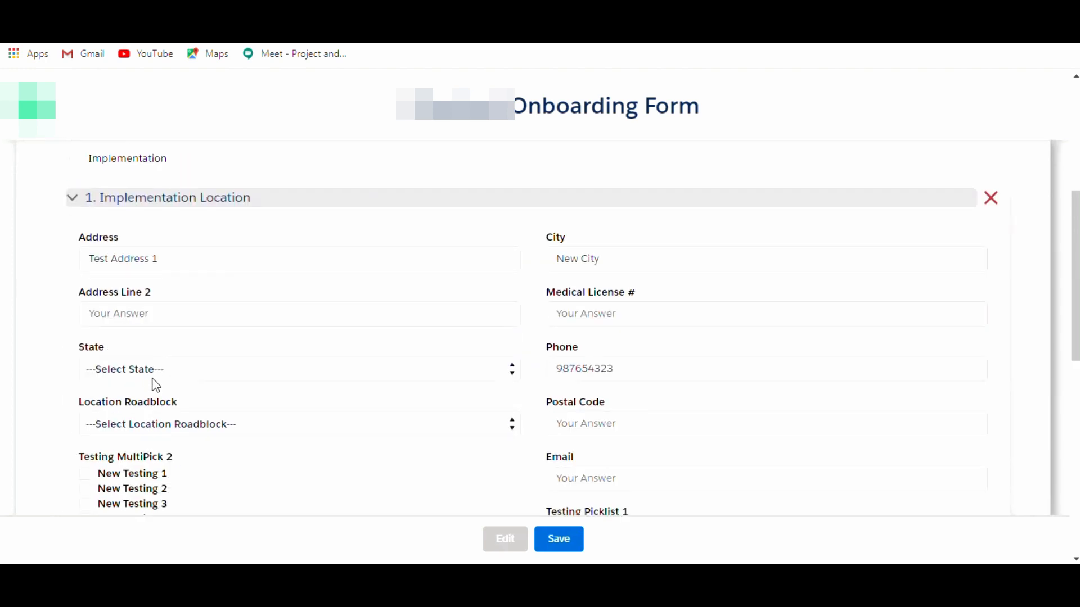
scroll("down", 3)
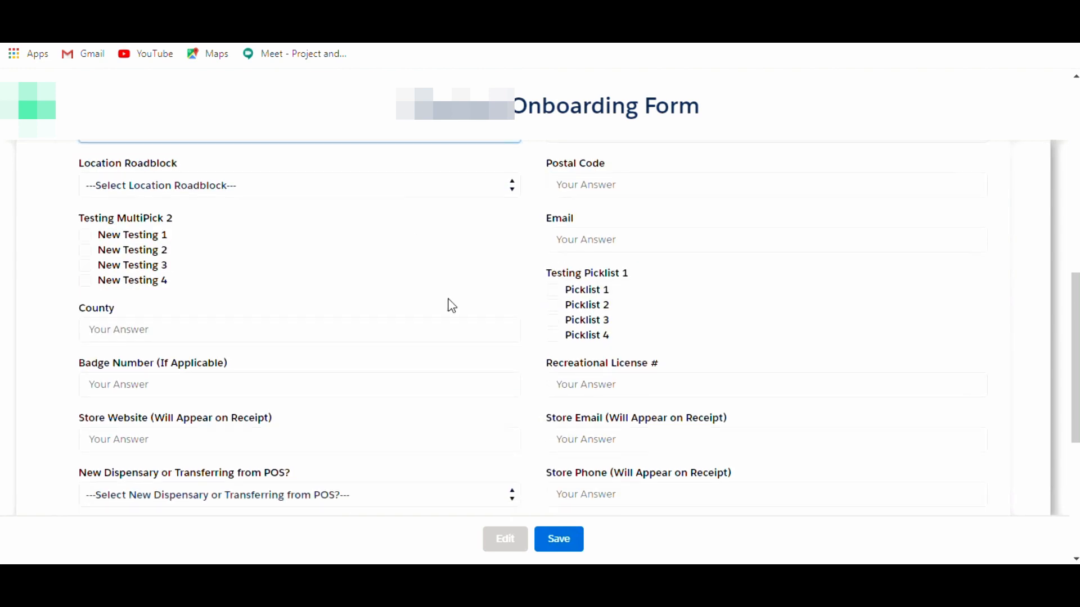
scroll("down", 3)
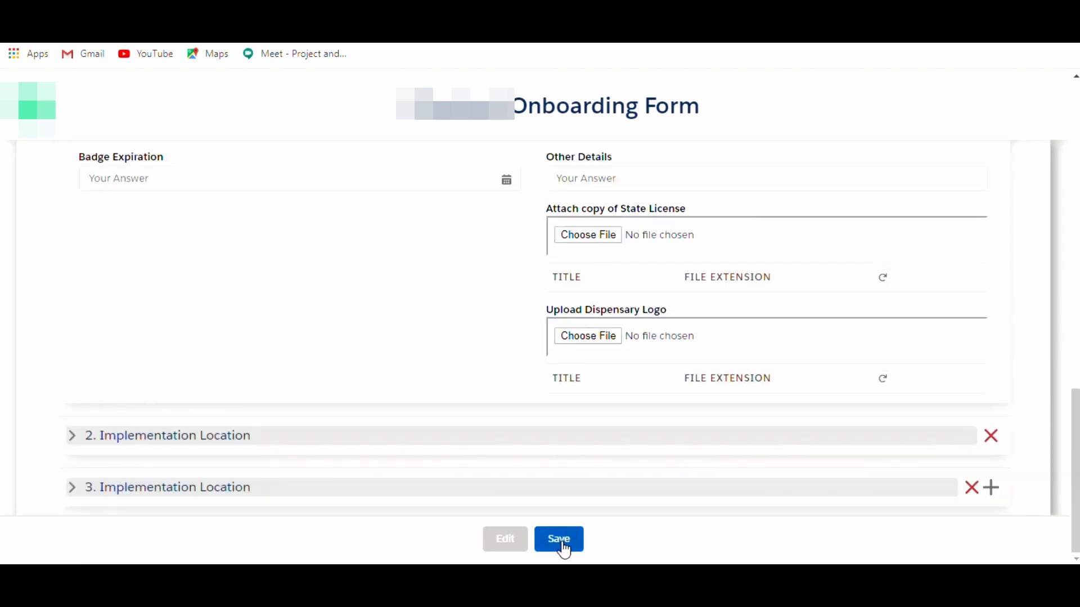
left_click(558, 538)
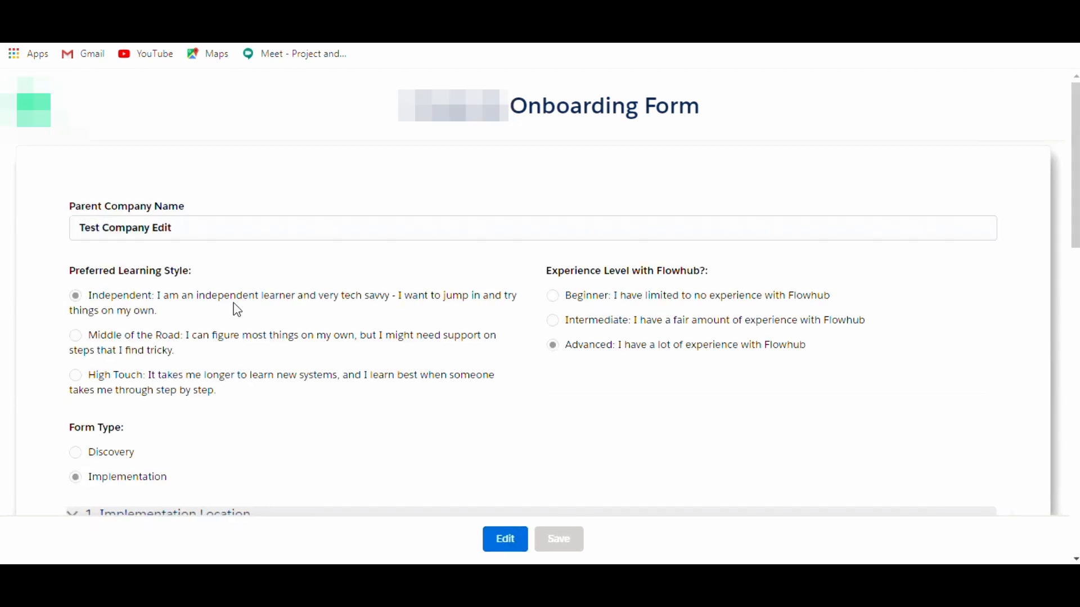
scroll("down", 3)
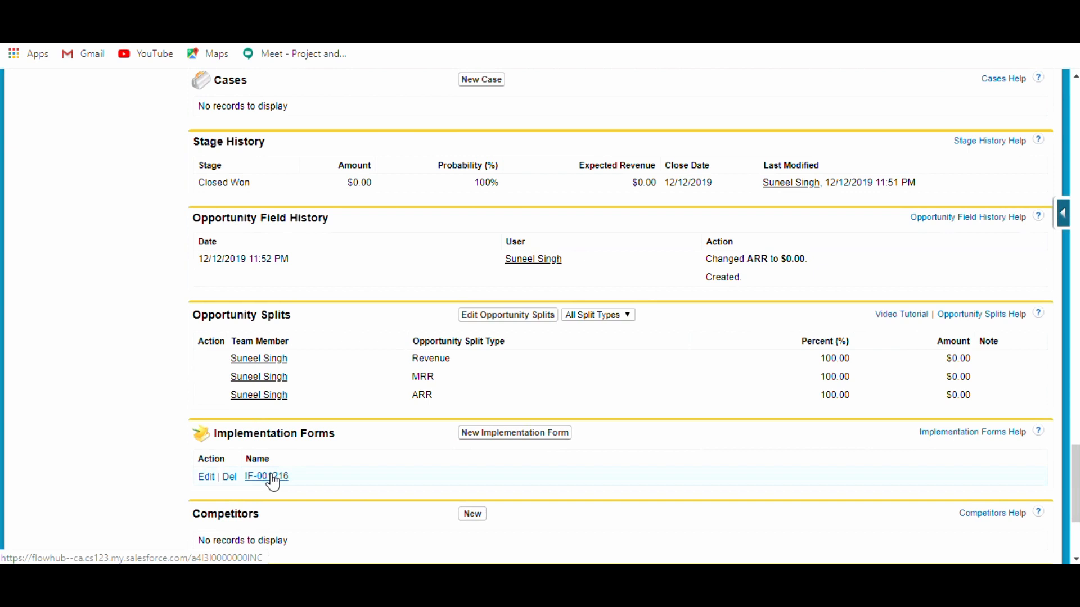
Open implementation form IF-001218, then its location record IL-001731 with Test Address 1
left_click(266, 476)
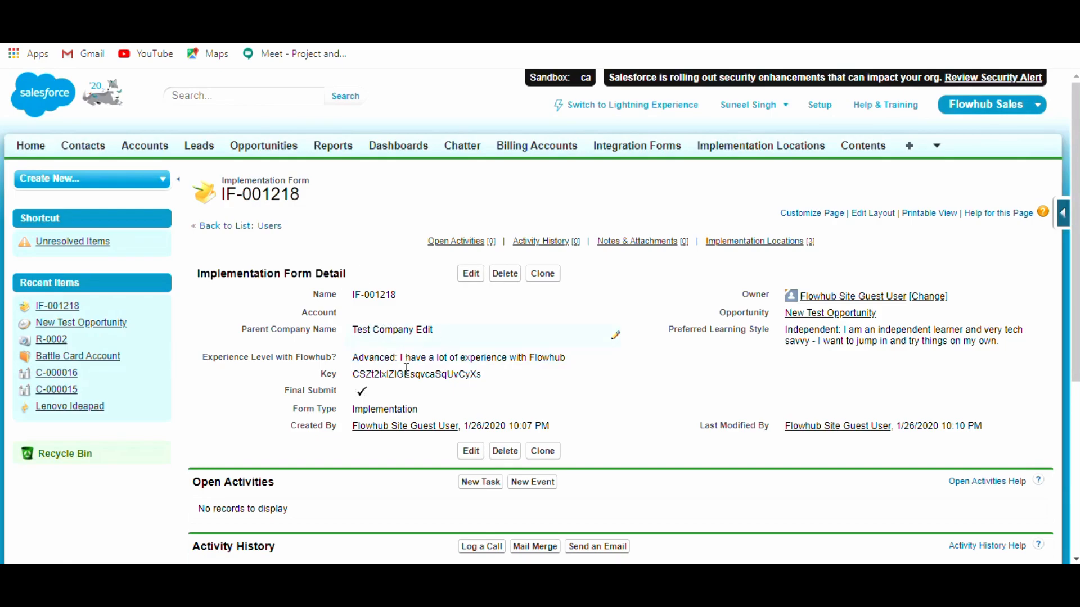
scroll("down", 3)
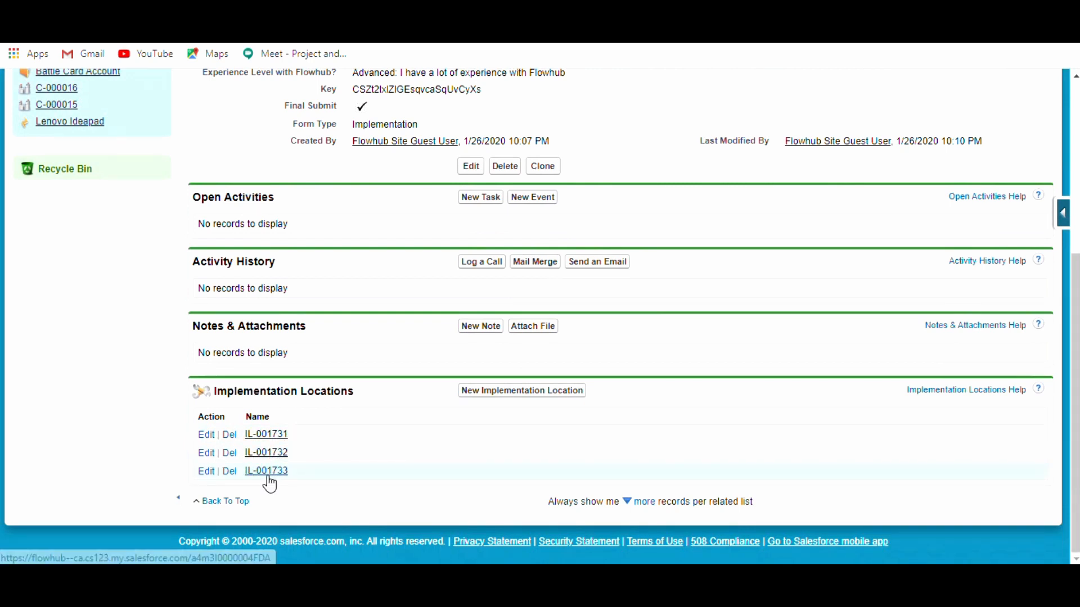
left_click(266, 434)
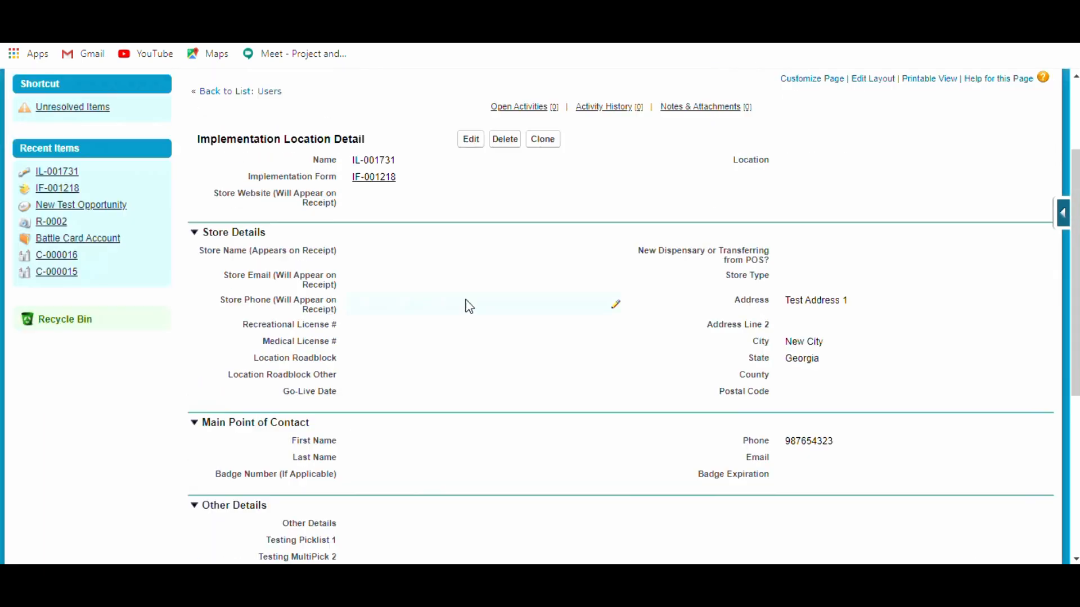